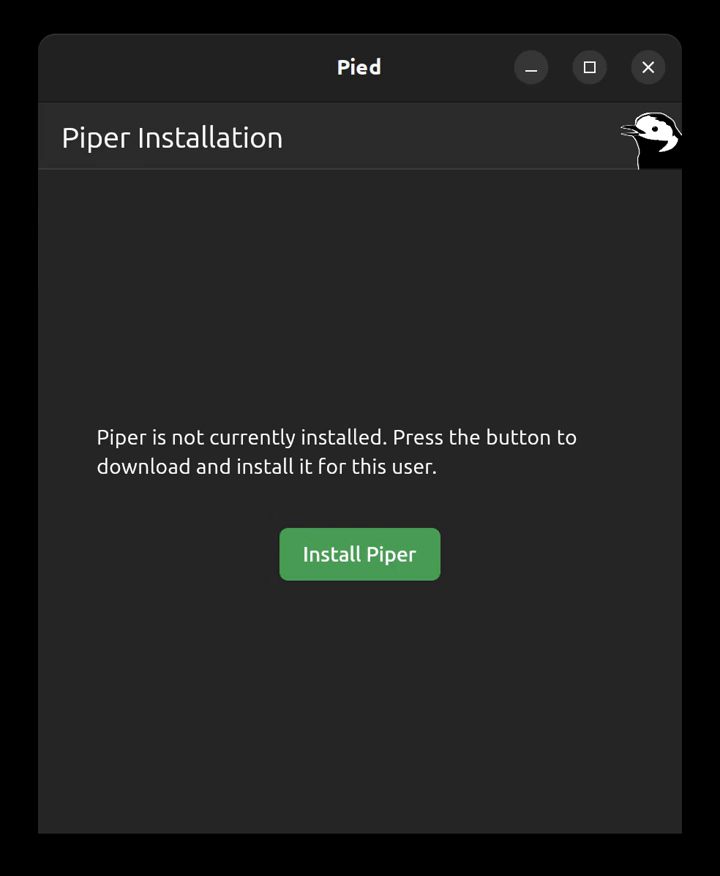
- Install Piper for the current user and wait for English (US) voices to appear
left_click(359, 554)
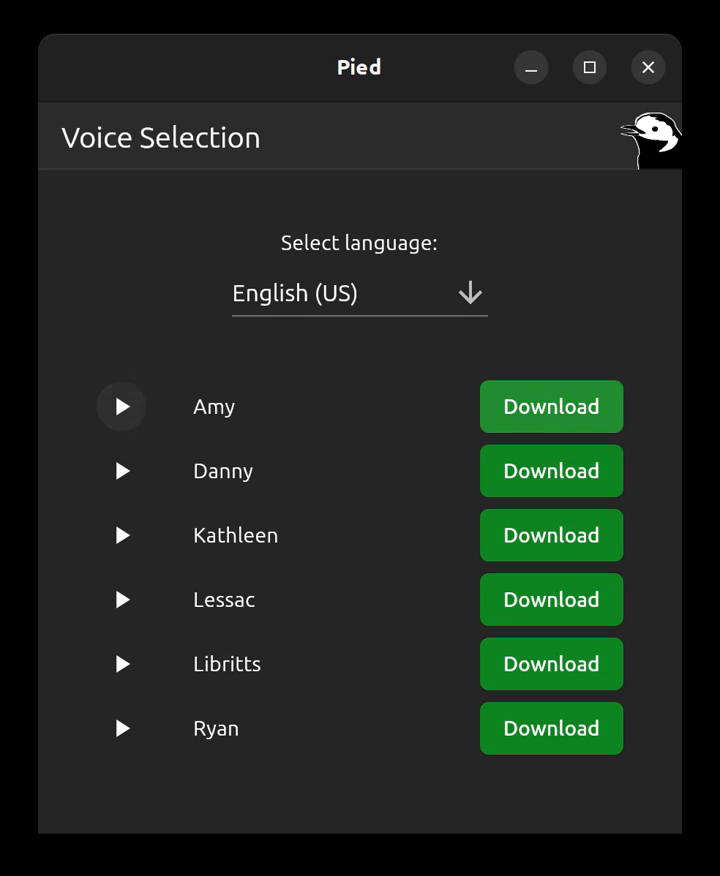
mouse_move(551, 407)
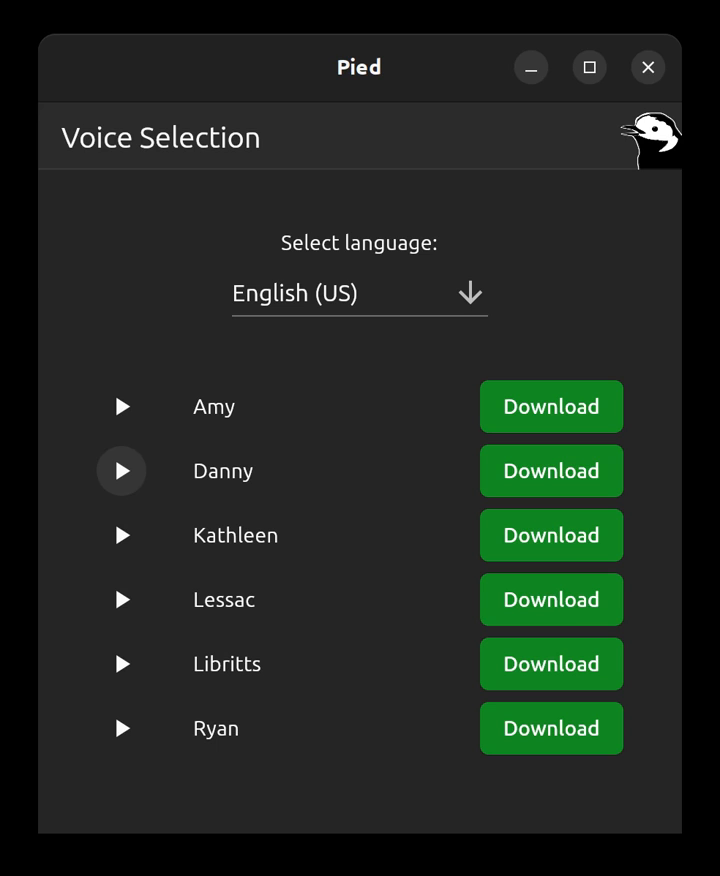
mouse_move(551, 535)
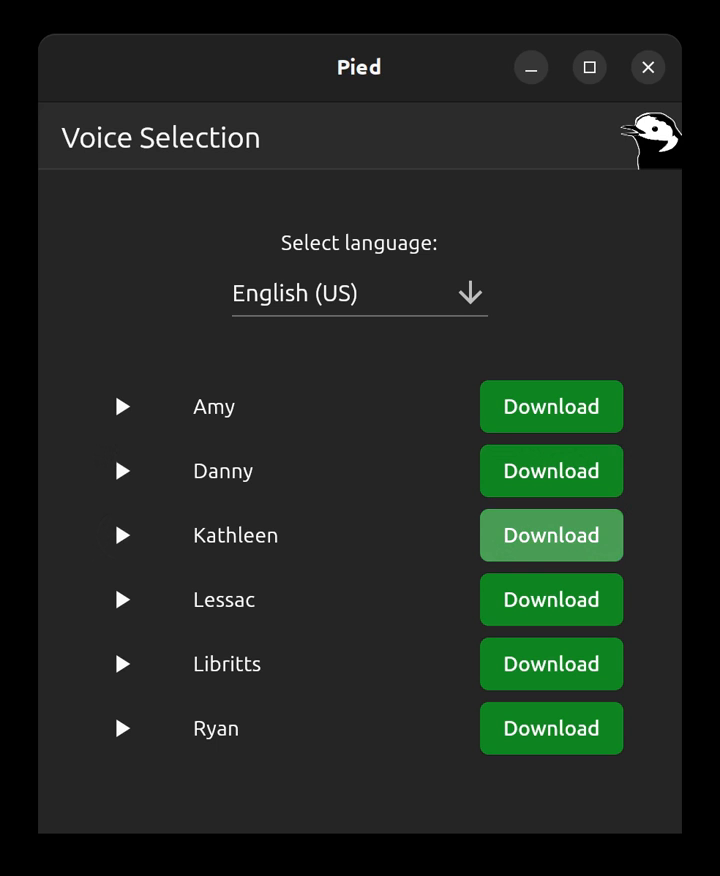
mouse_move(551, 600)
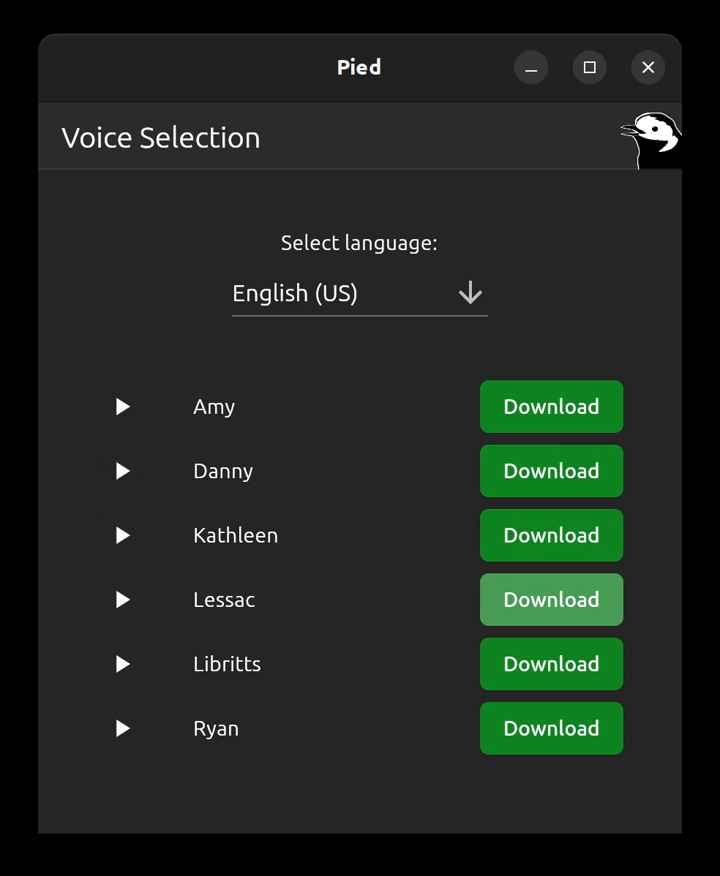
- Download the Lessac voice and select it as the speech voice
left_click(551, 600)
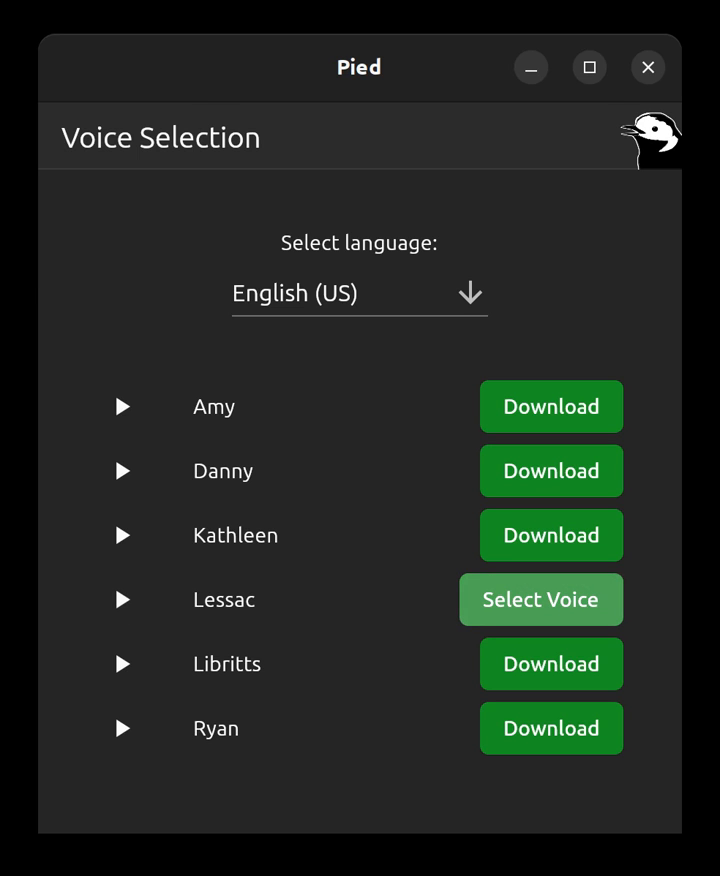
left_click(541, 600)
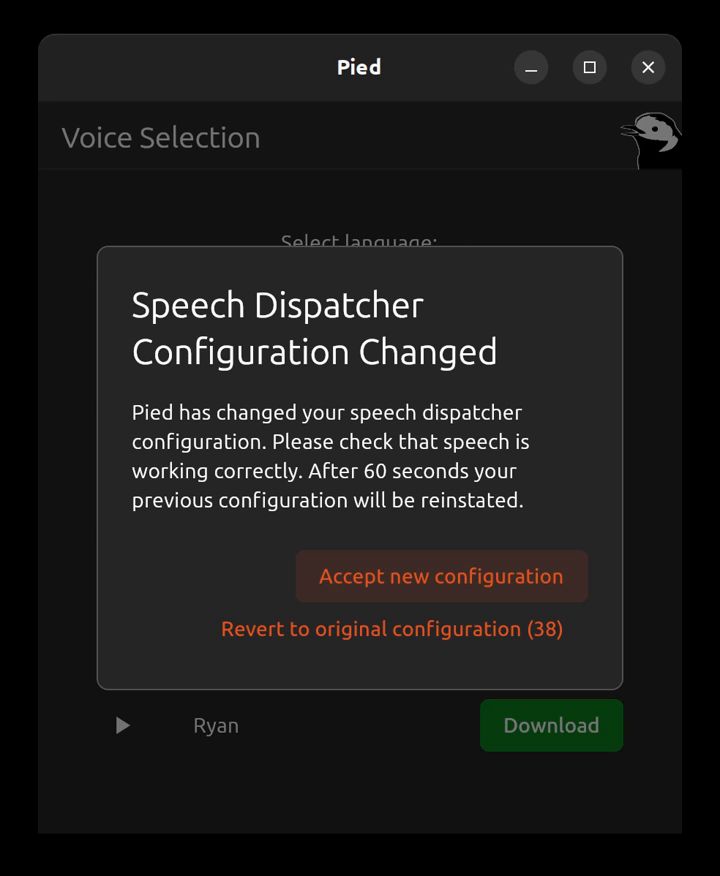
- Accept the new speech dispatcher configuration so Lessac stays current
left_click(441, 576)
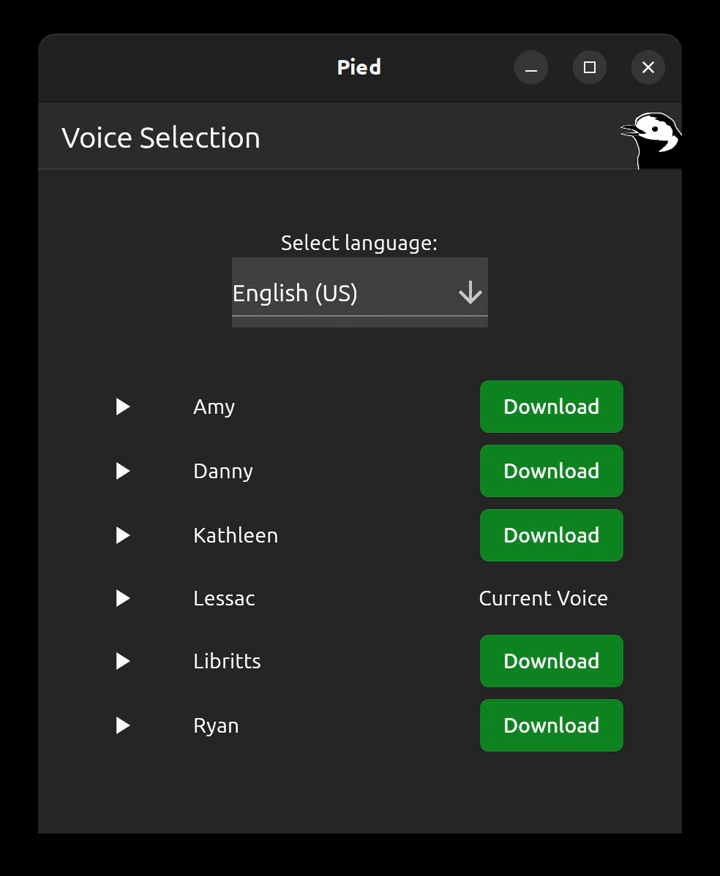
- Switch the voice language to English (UK)
left_click(359, 291)
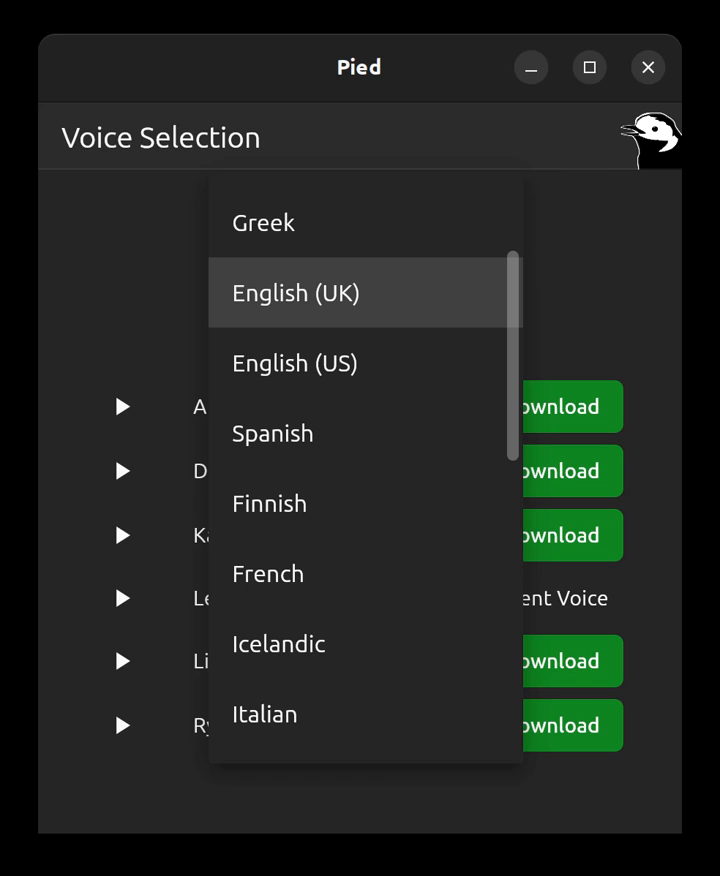
left_click(294, 292)
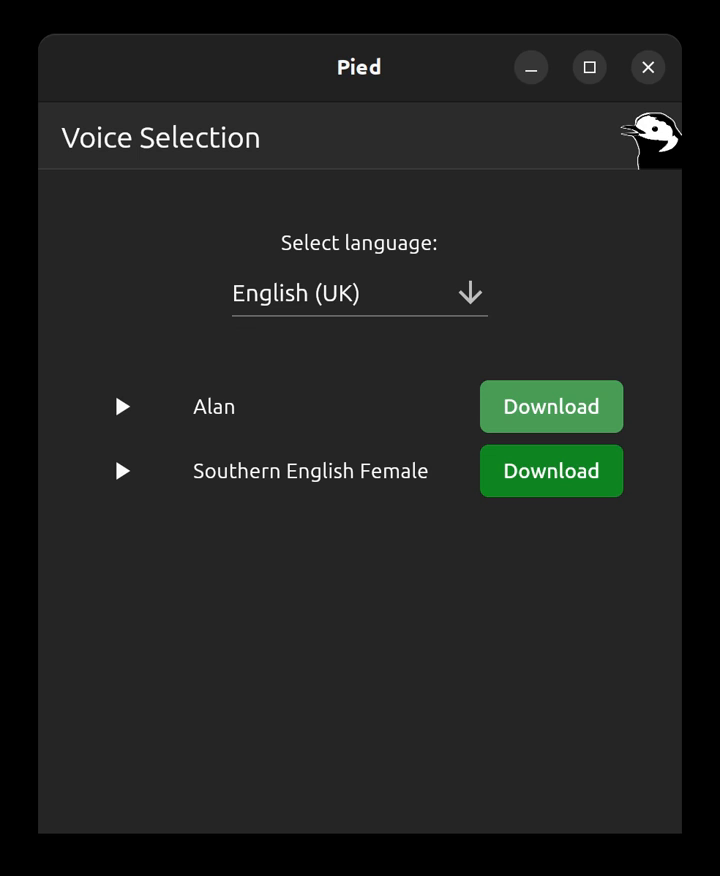
- Download the Alan (English UK) voice and select it as the current voice
left_click(550, 406)
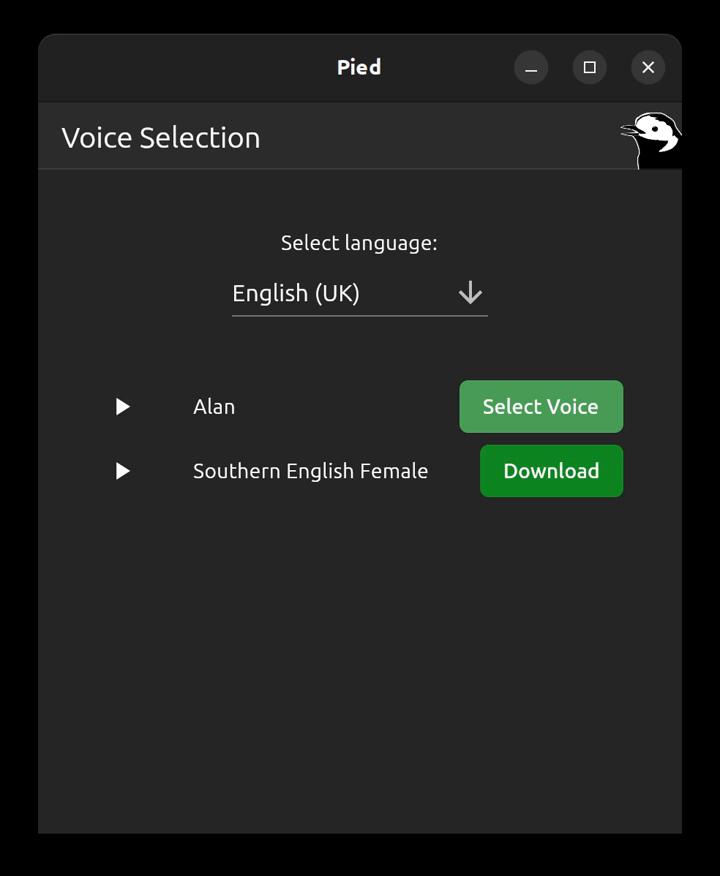
left_click(540, 406)
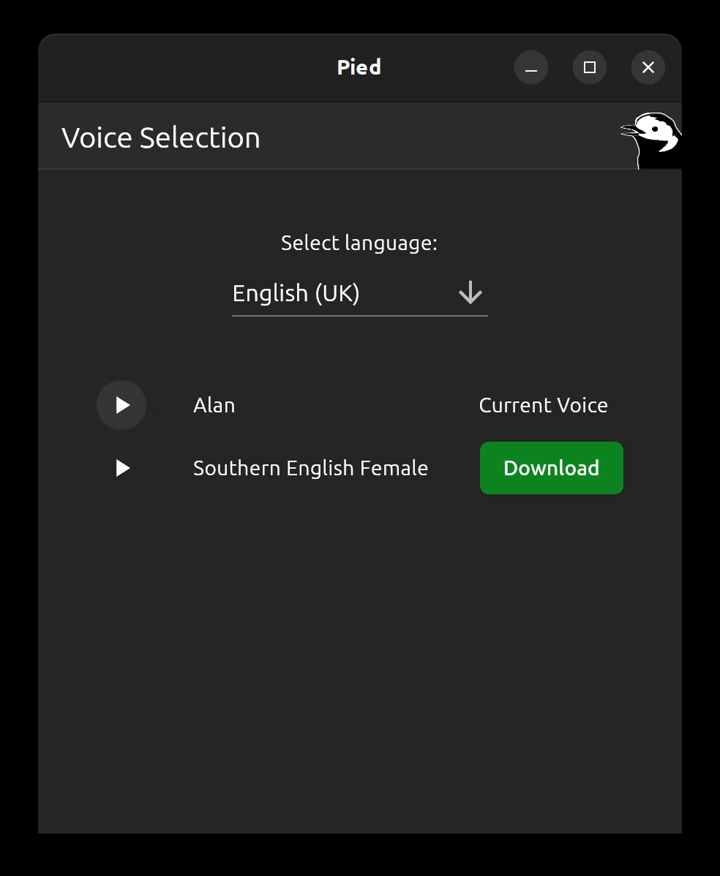